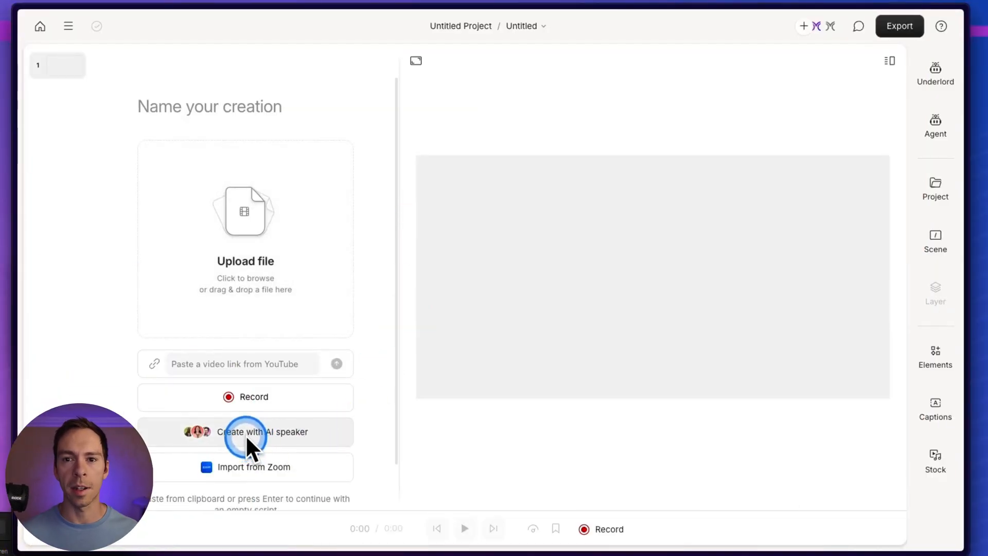
# Start a new project with 'Create with AI speaker' to browse stock voices
pyautogui.click(245, 432)
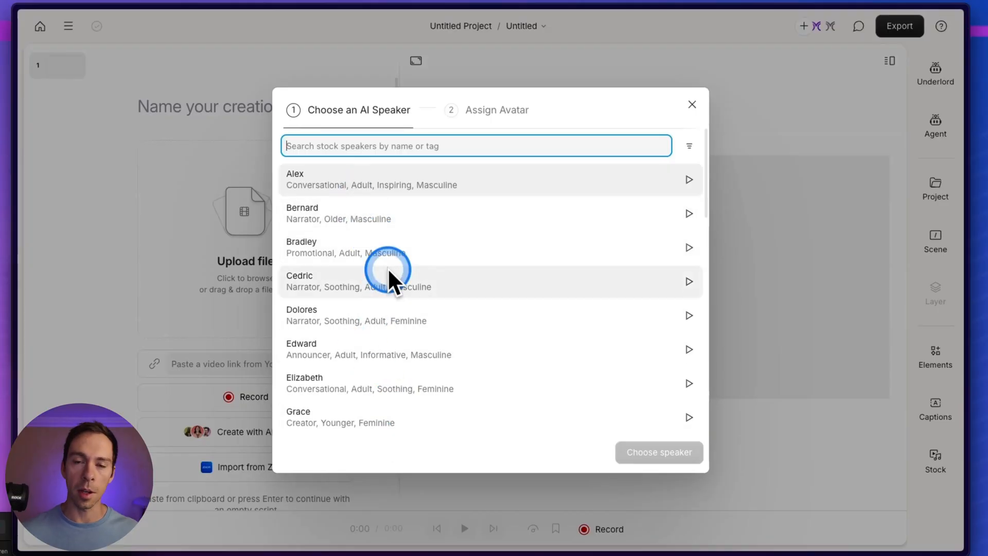
pyautogui.moveTo(390, 189)
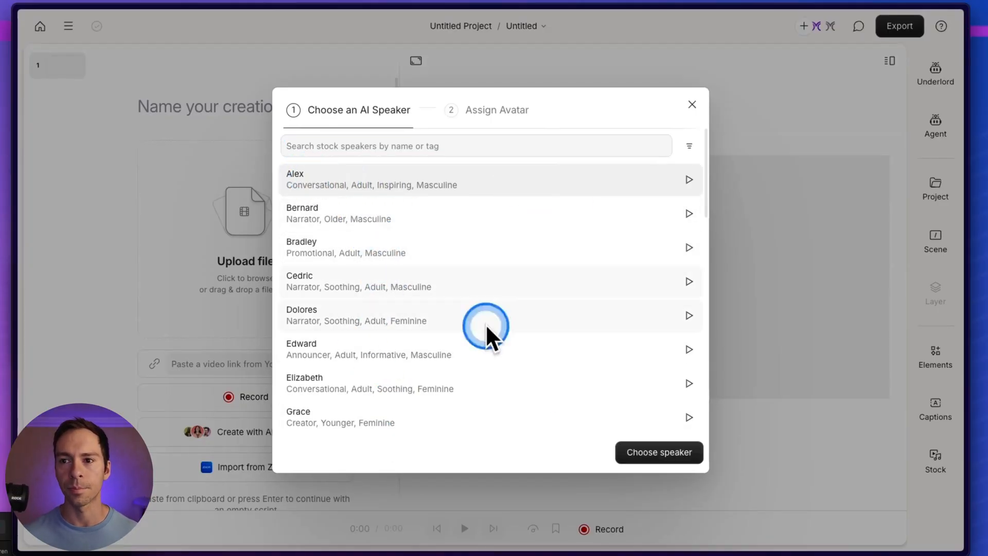
# Confirm speaker Alex (3) and assign the uploaded navy-blazer photo as its avatar
pyautogui.click(658, 452)
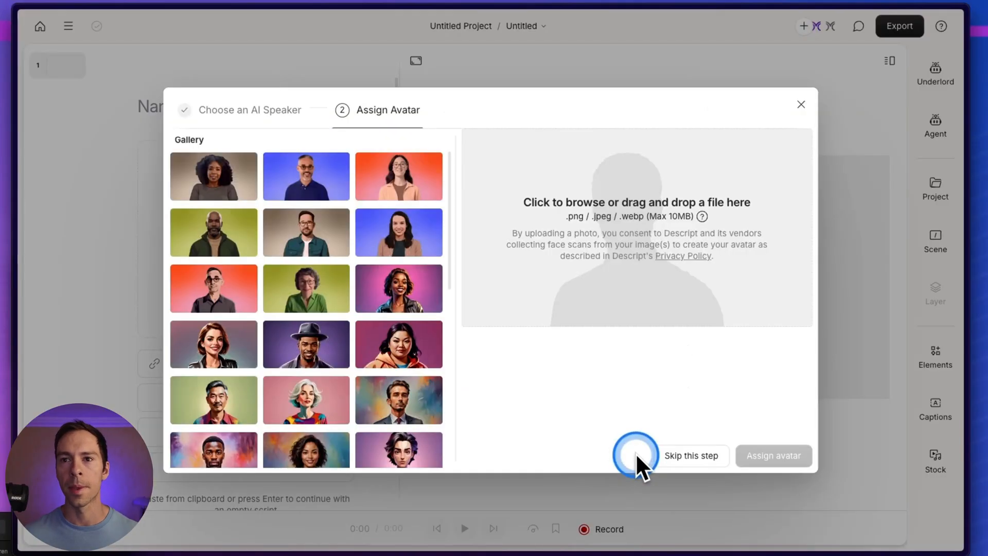
pyautogui.moveTo(271, 176)
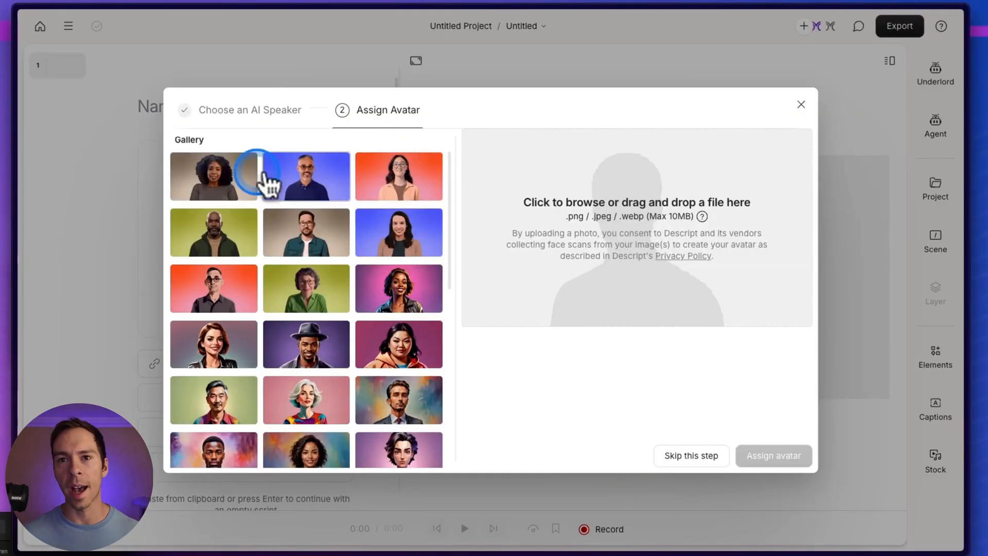
pyautogui.moveTo(275, 466)
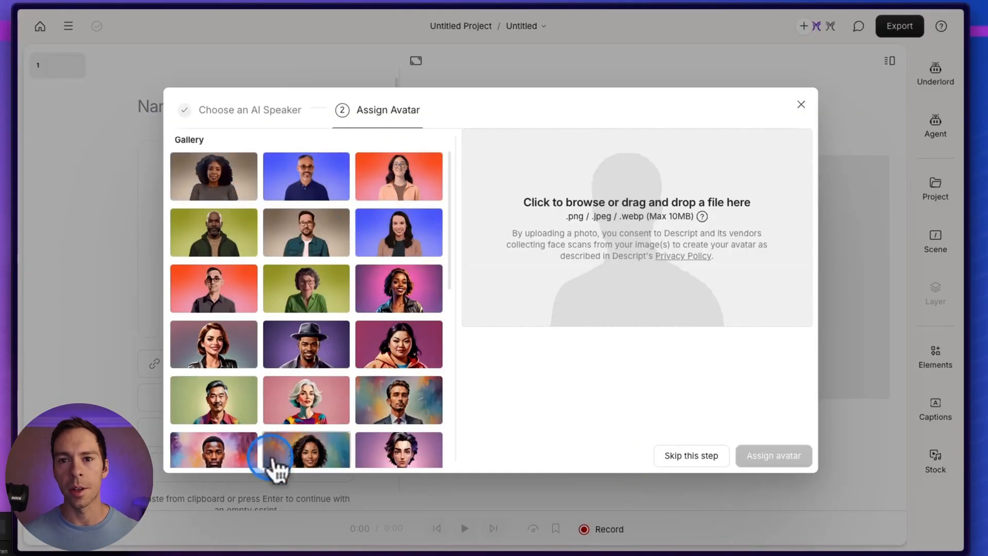
pyautogui.moveTo(214, 288)
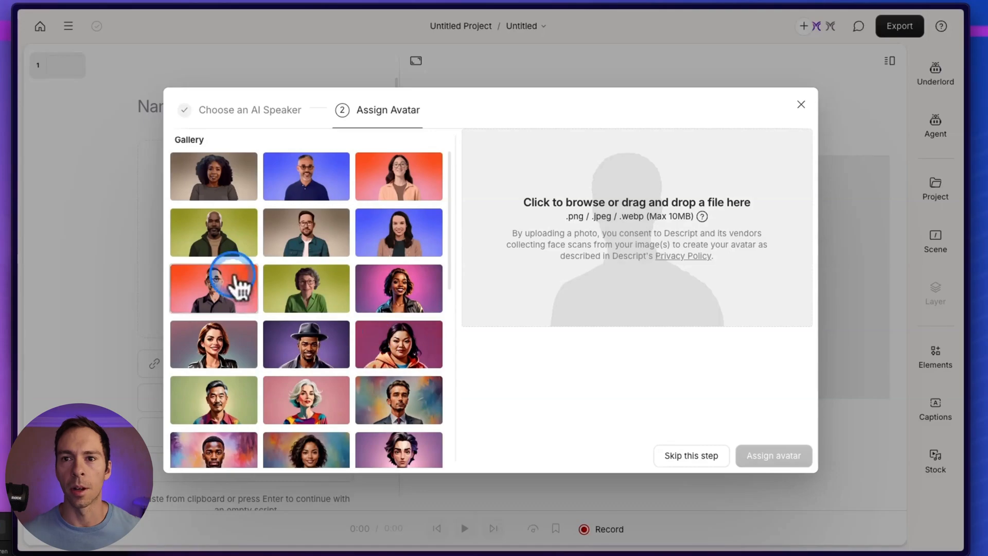
pyautogui.moveTo(328, 385)
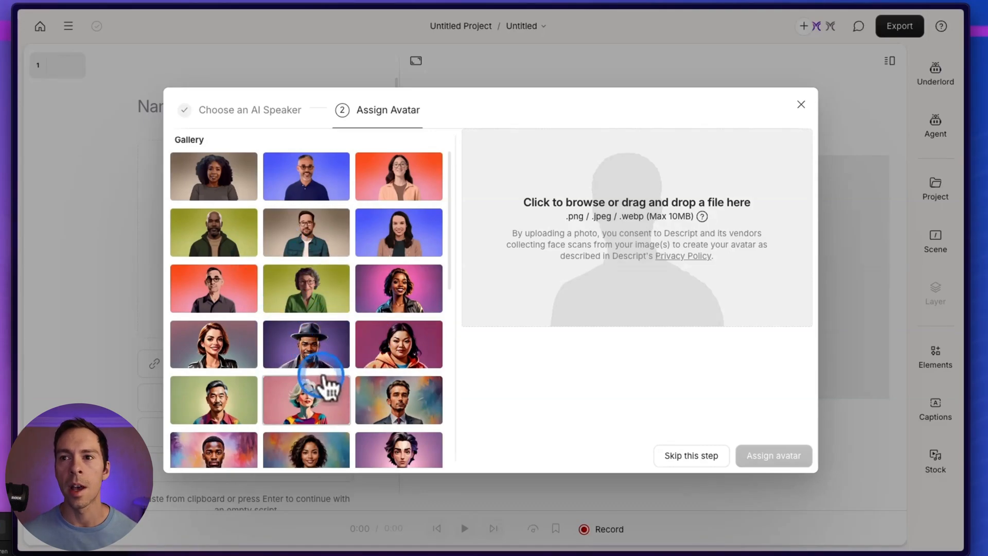
pyautogui.moveTo(687, 300)
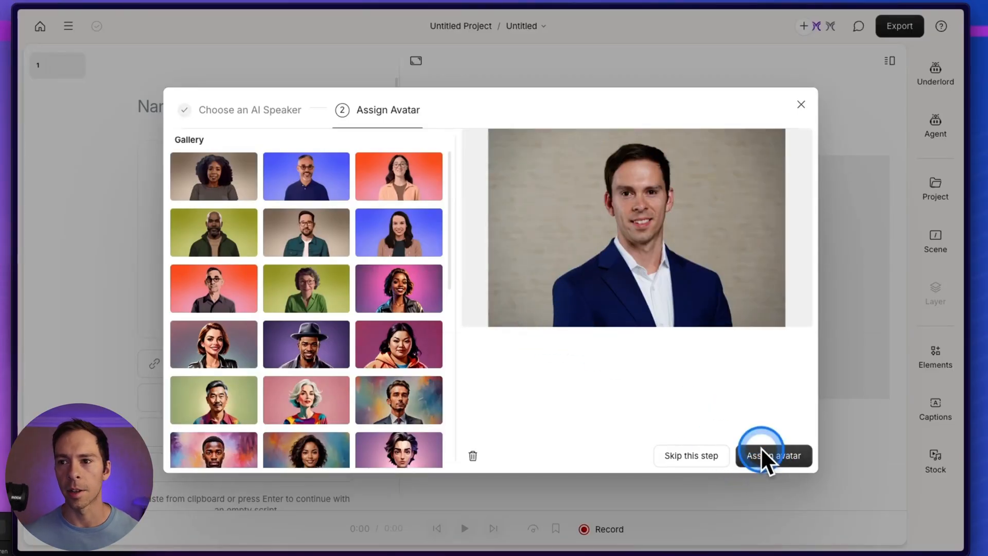
pyautogui.click(773, 455)
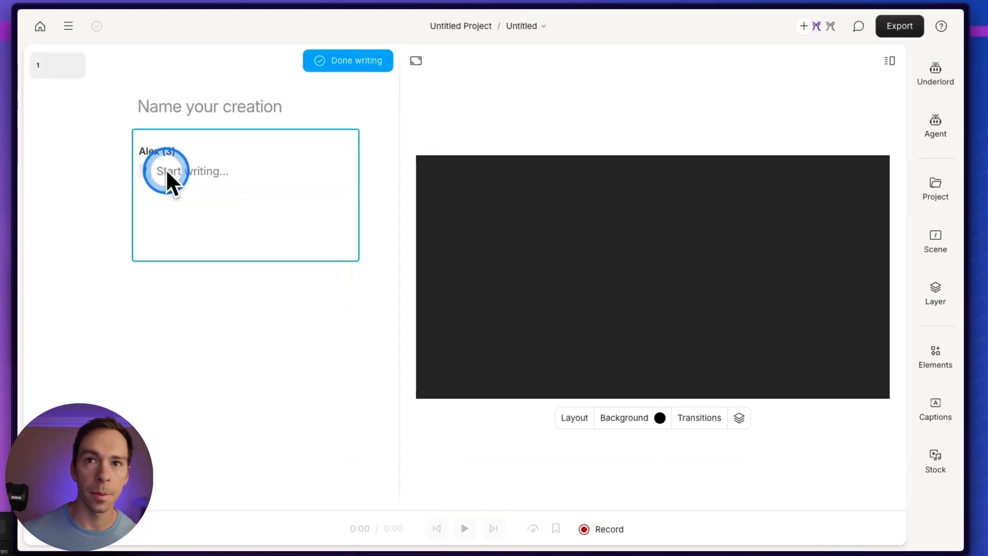
# Type 'Hello, my name is Ross aka the Descript Master. I'm a digital clone of the human Ross.'
pyautogui.write('He')
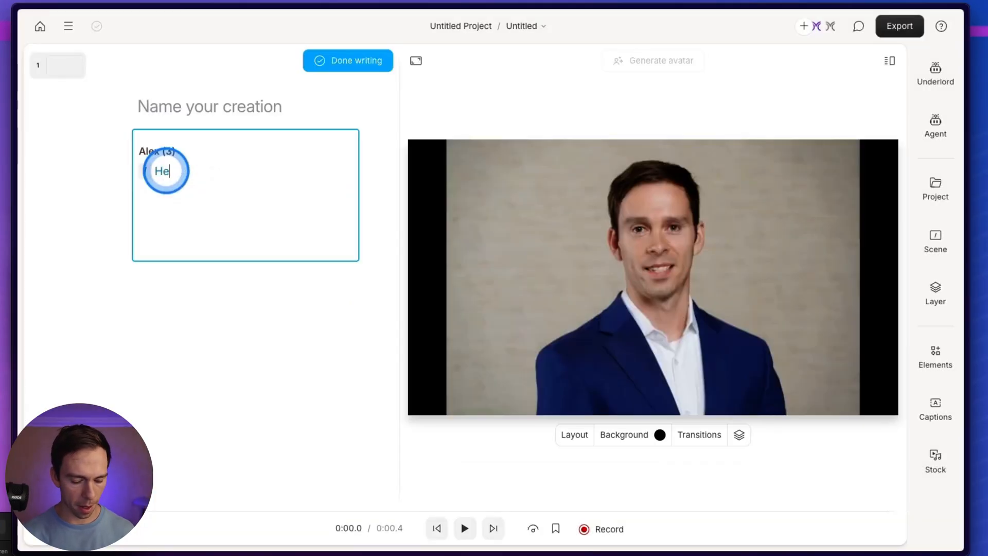
pyautogui.write('llo, my name is')
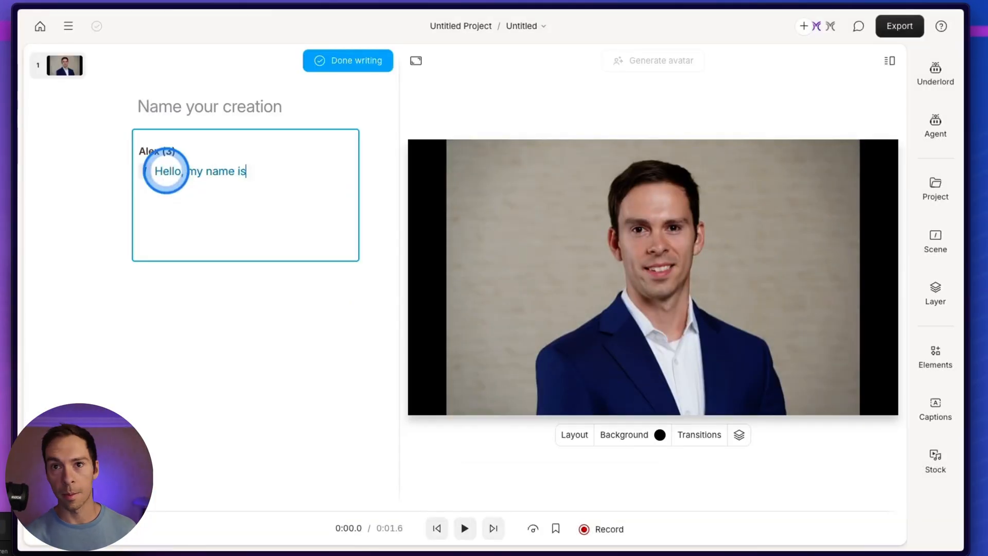
pyautogui.write('Ross')
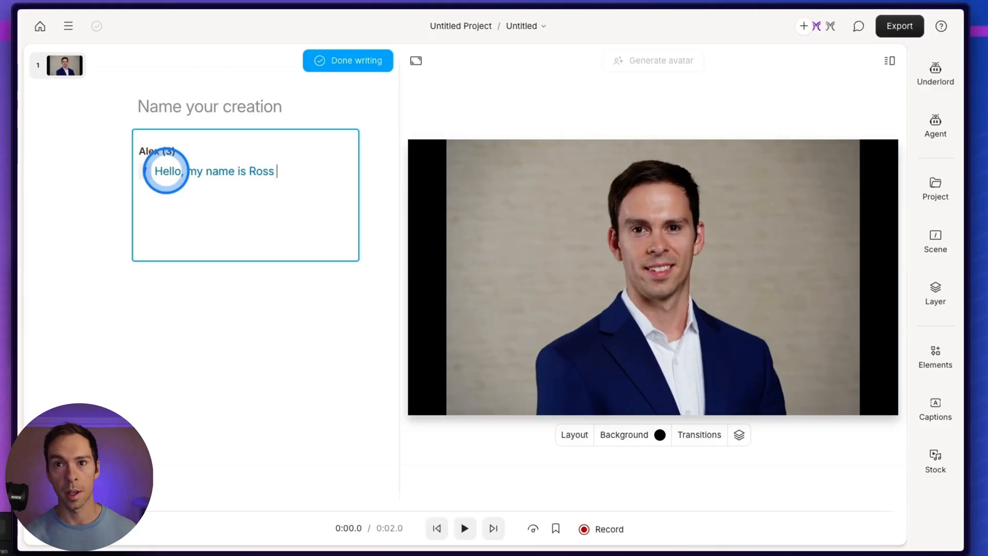
pyautogui.write('aka the Descrip')
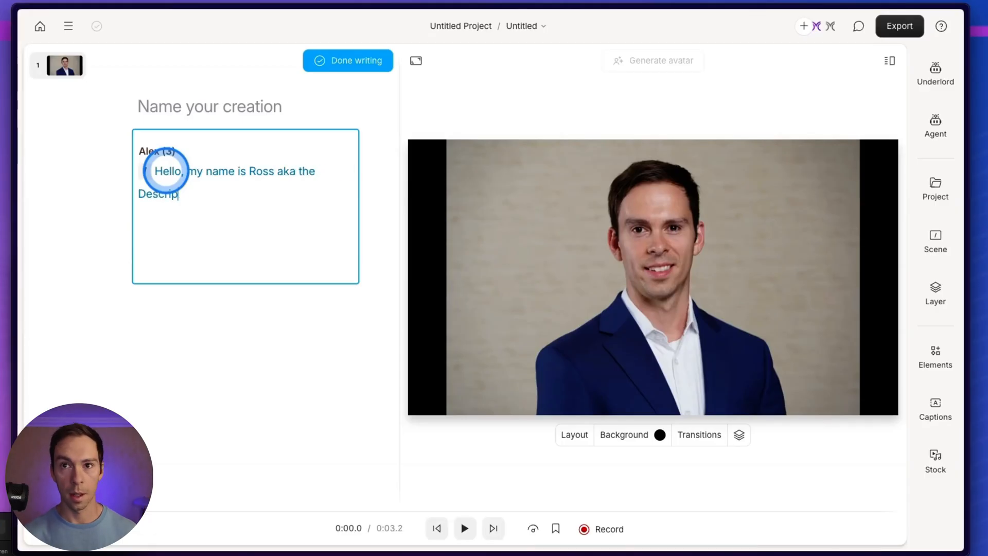
pyautogui.write('Master.')
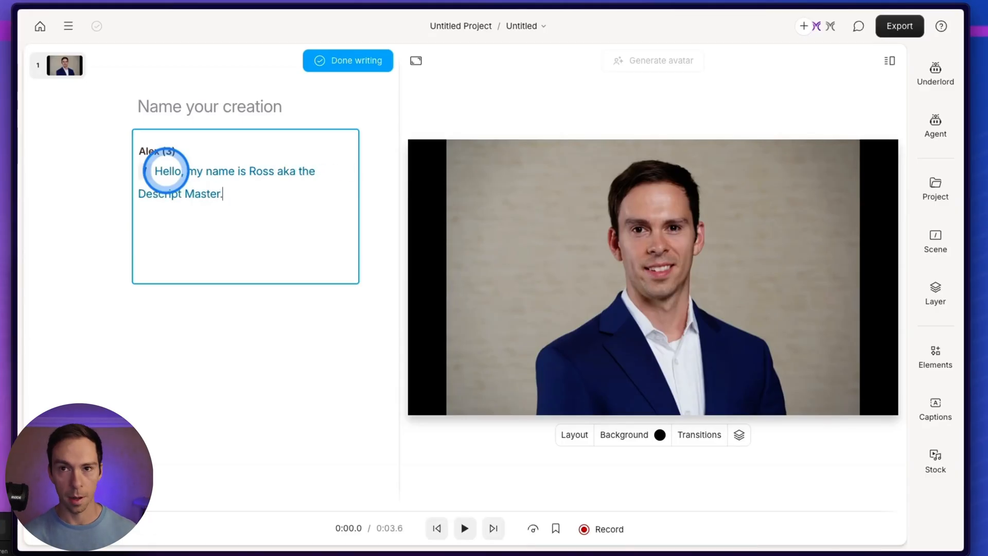
pyautogui.write("I'm a digital clone of the human Ross.")
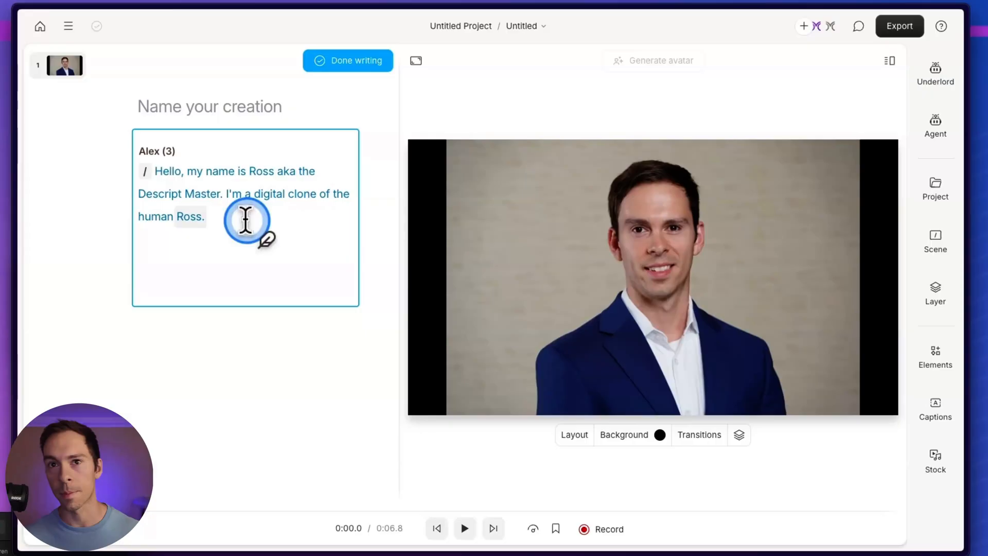
pyautogui.click(157, 151)
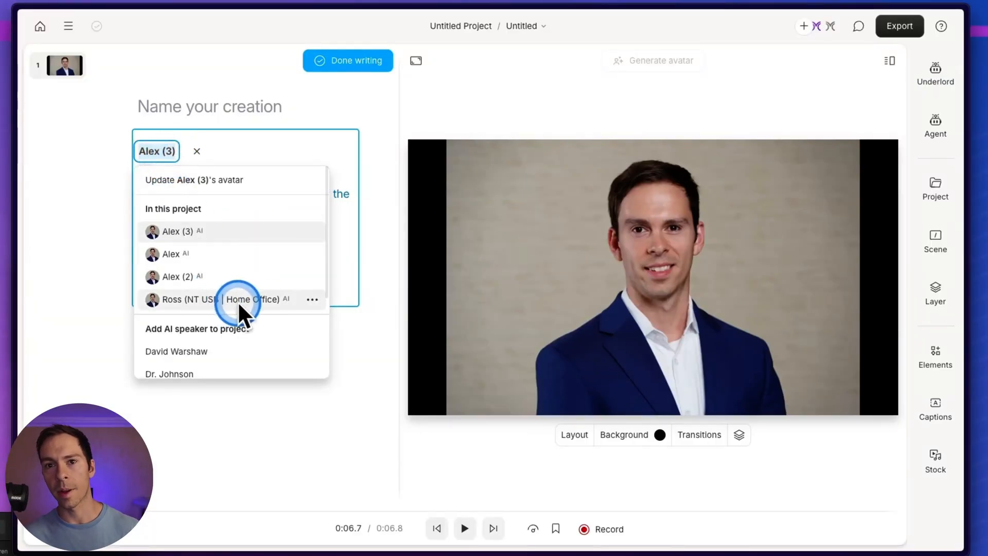
# Try other speakers and switch the script's voice to Ross (PodMic | Home Office)
pyautogui.click(221, 299)
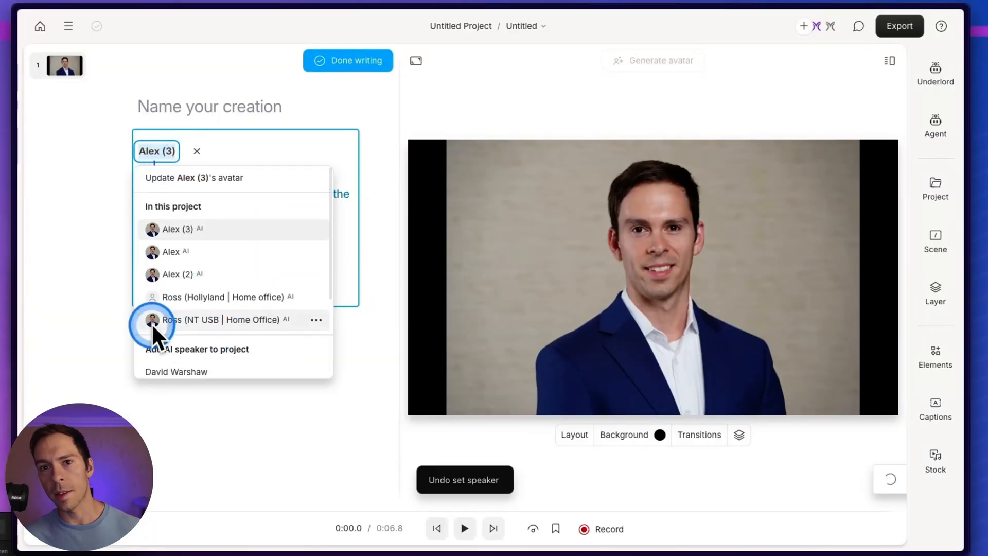
pyautogui.moveTo(198, 334)
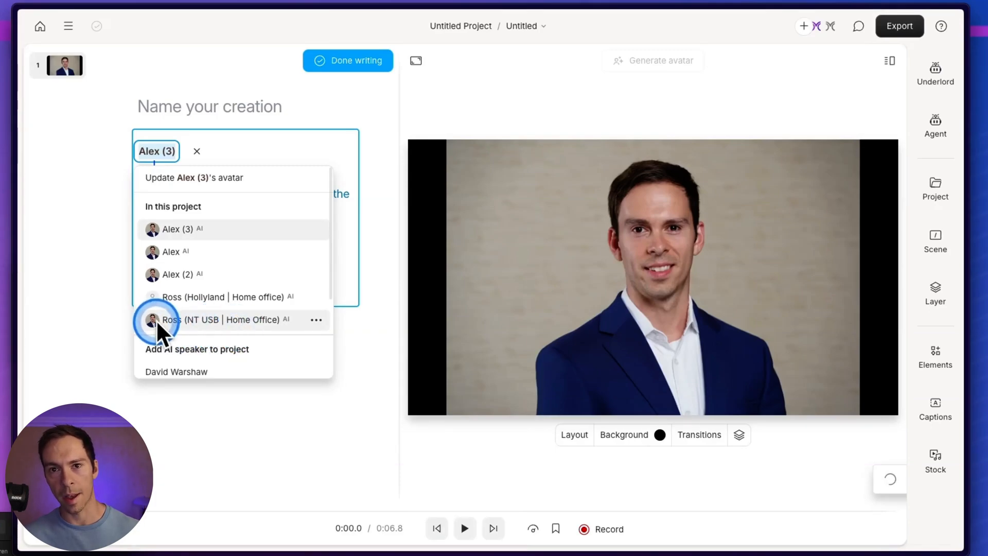
pyautogui.click(222, 297)
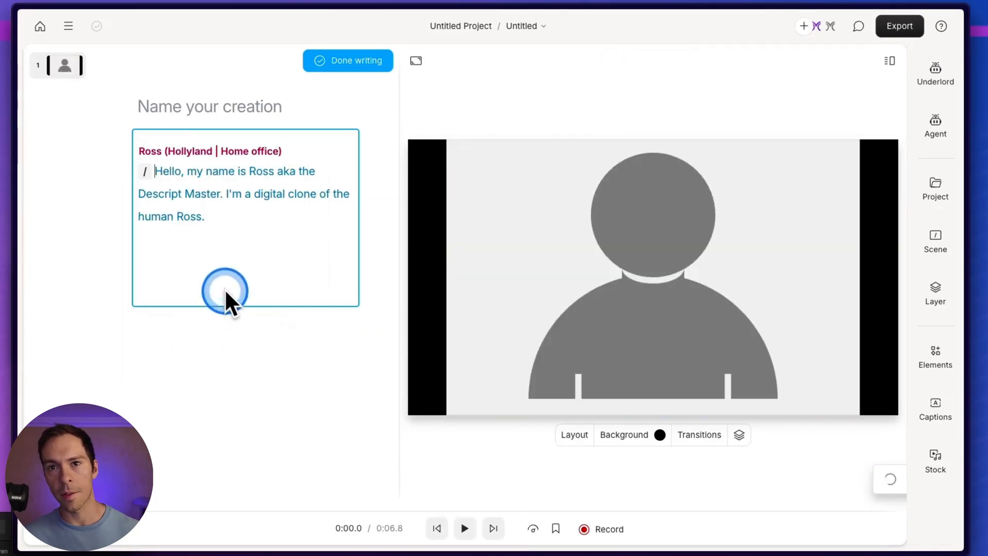
pyautogui.click(210, 150)
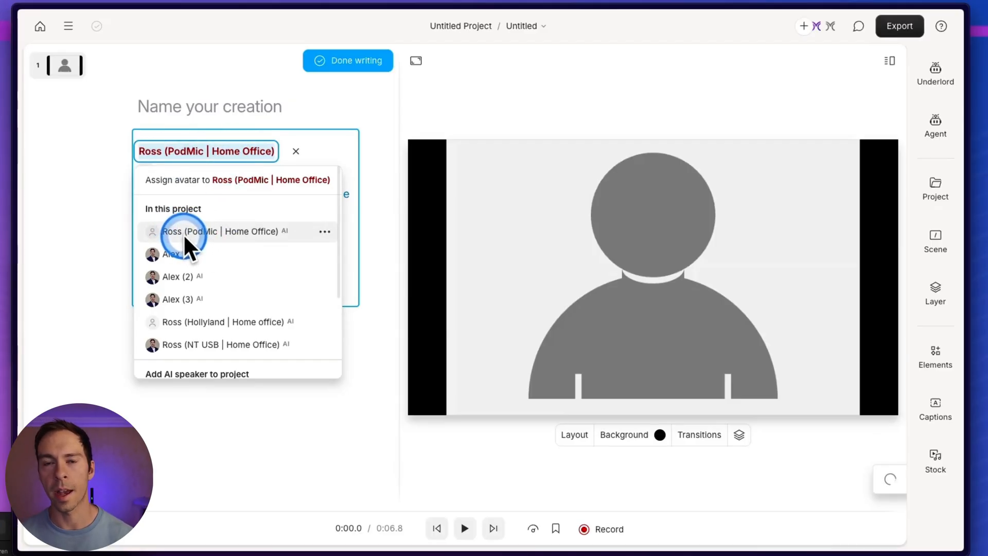
pyautogui.scroll(-3)
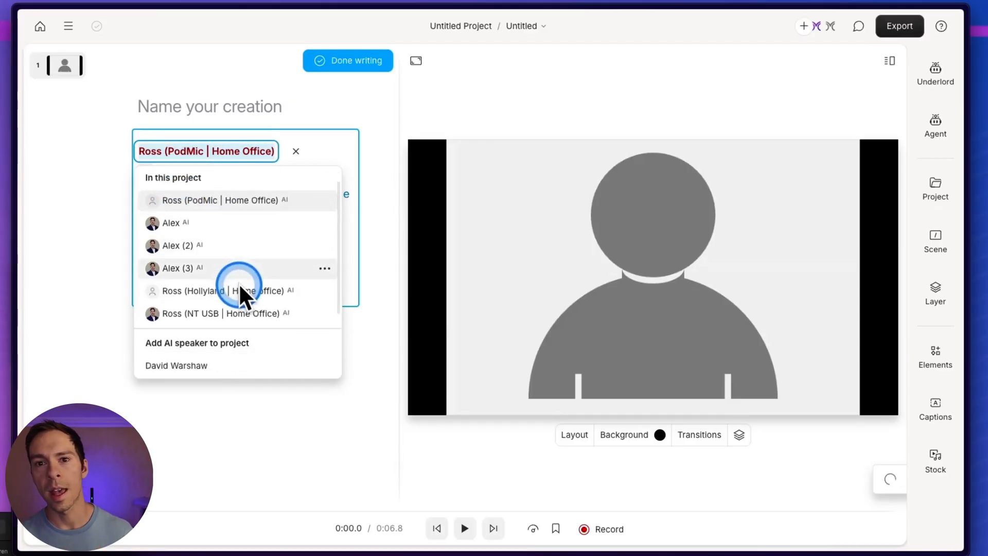
pyautogui.scroll(-3)
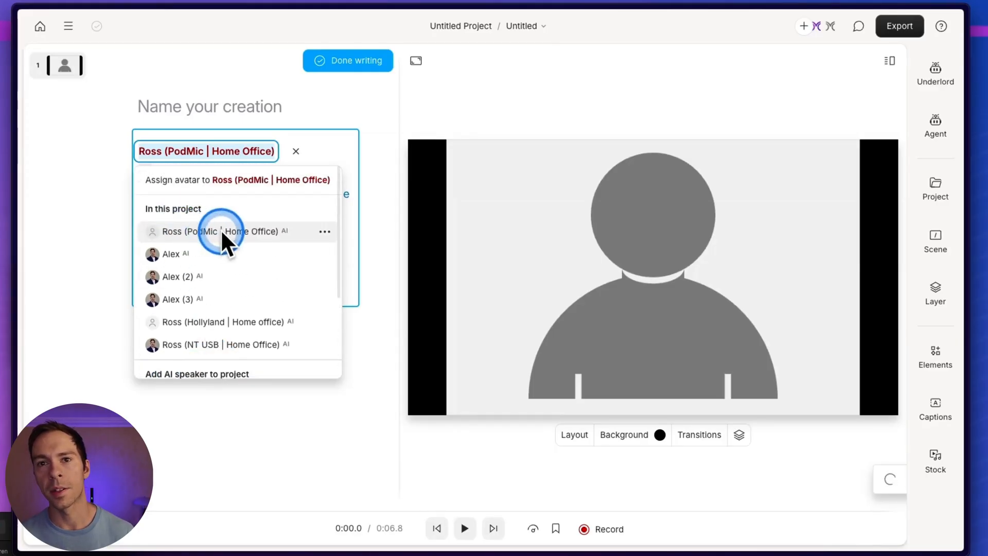
pyautogui.moveTo(156, 196)
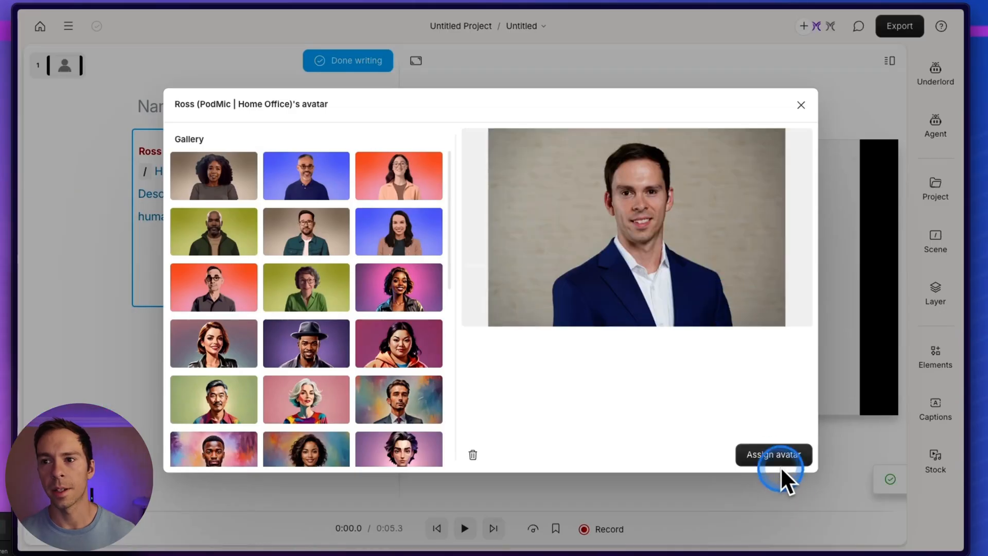
# Assign the navy-blazer avatar to Ross, then reopen the Untitled Project from home
pyautogui.click(773, 454)
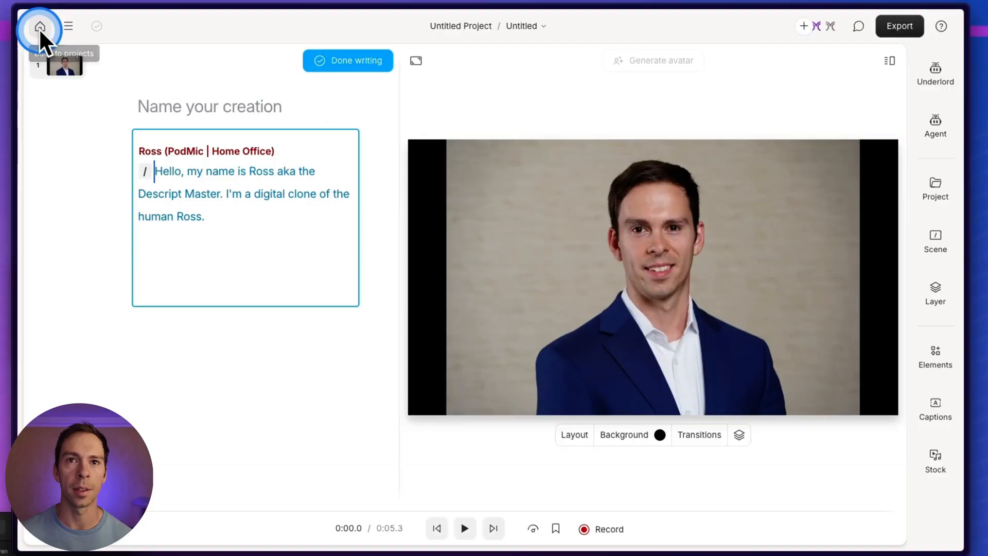
pyautogui.click(39, 25)
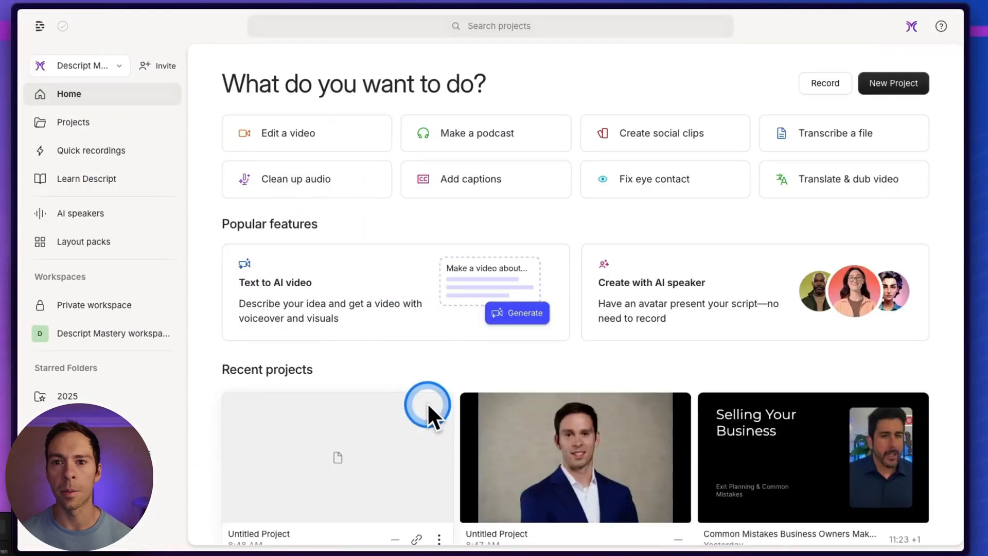
pyautogui.click(337, 456)
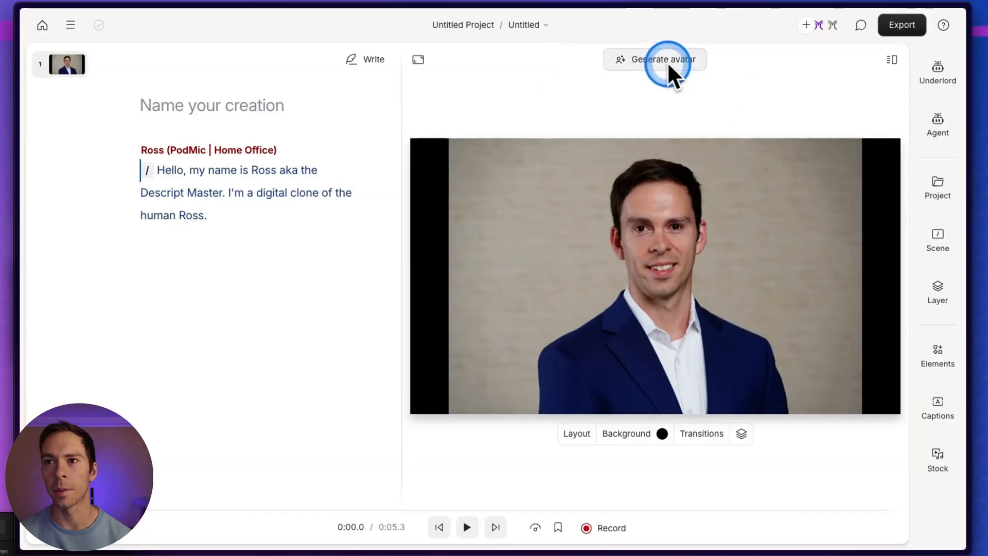
# Generate the avatar video for Ross's script and wait until it reaches 100%
pyautogui.click(662, 59)
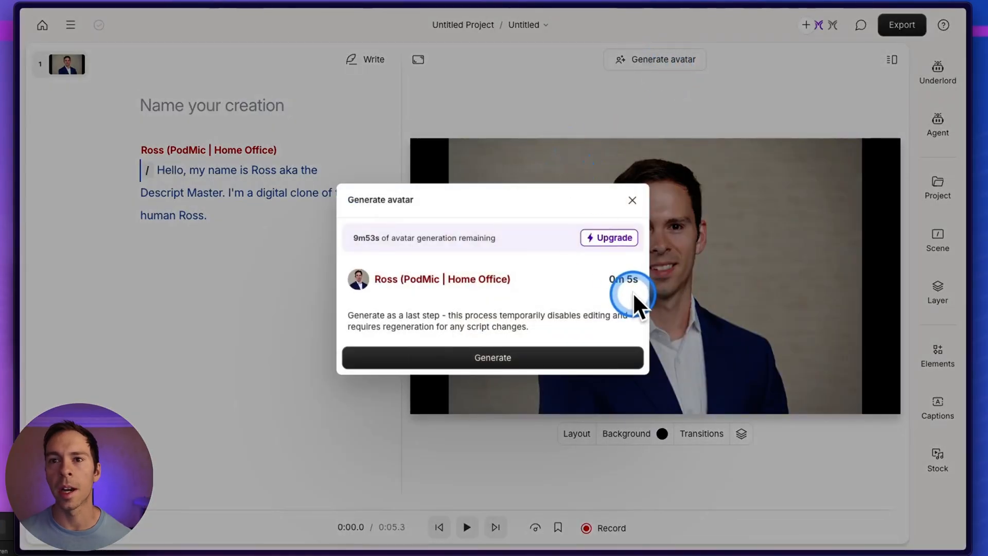
pyautogui.moveTo(525, 344)
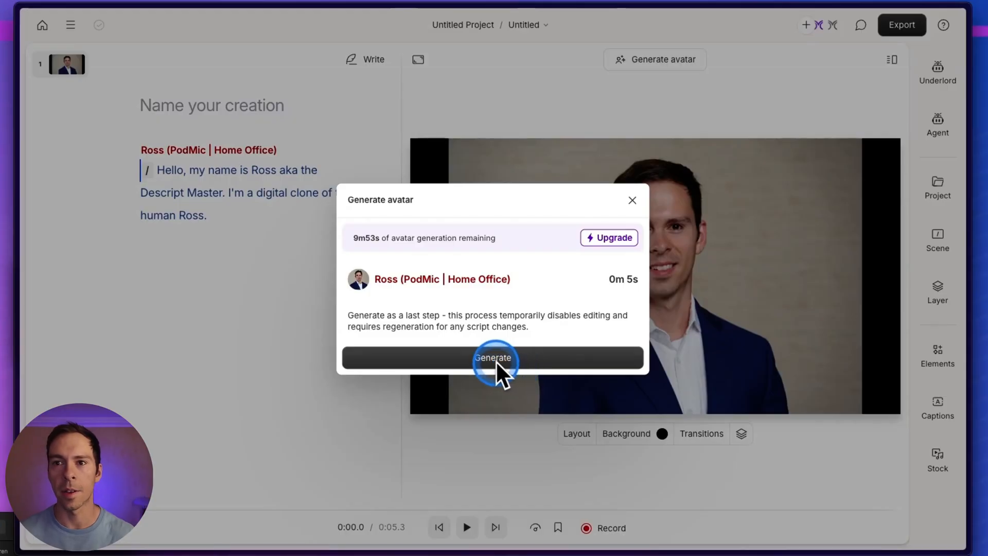
pyautogui.click(493, 357)
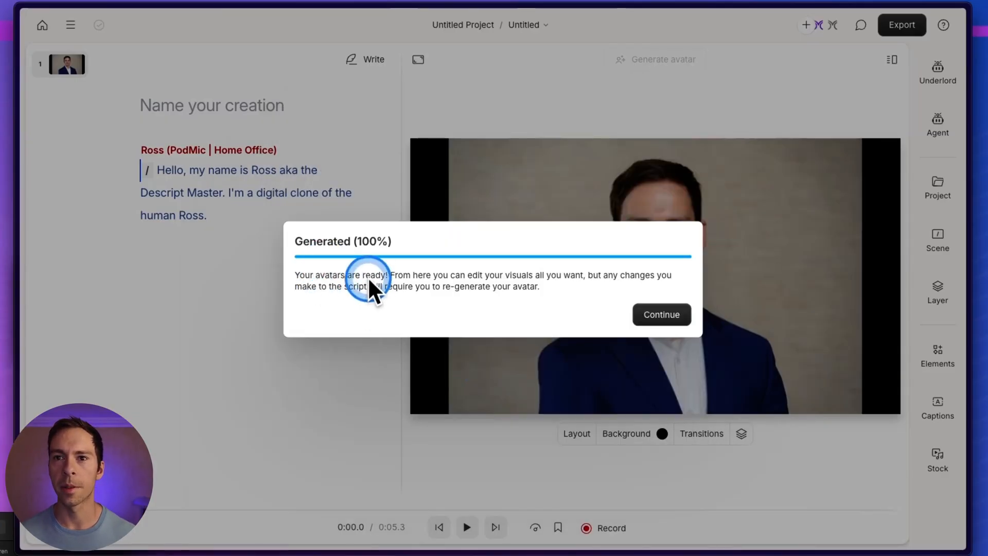
# Close the generation notice and play back the Ross avatar video
pyautogui.click(661, 314)
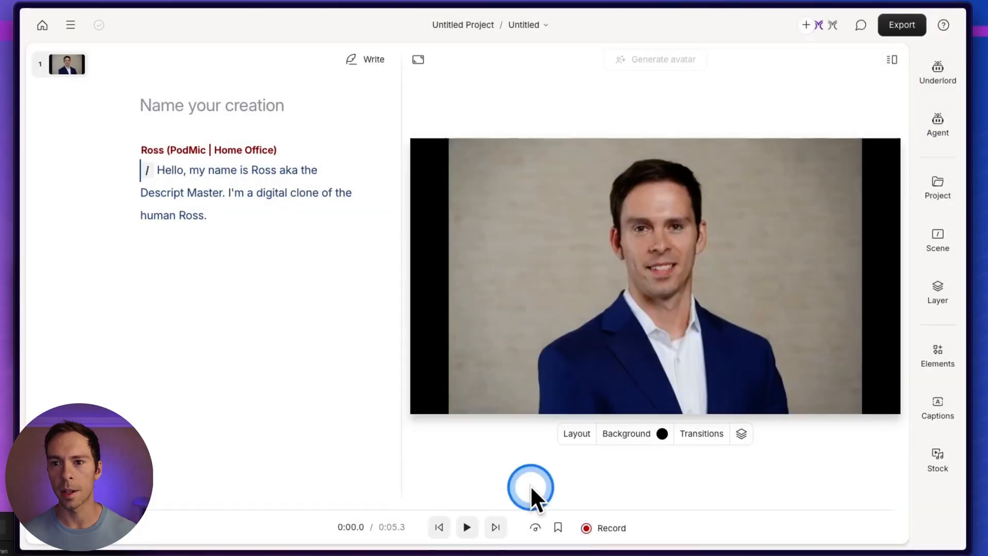
pyautogui.moveTo(467, 527)
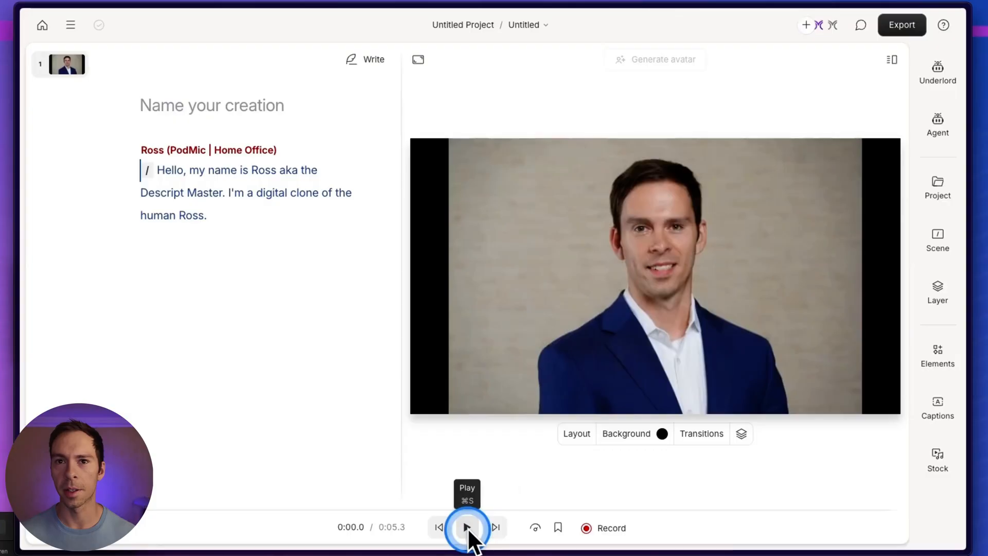
pyautogui.click(466, 528)
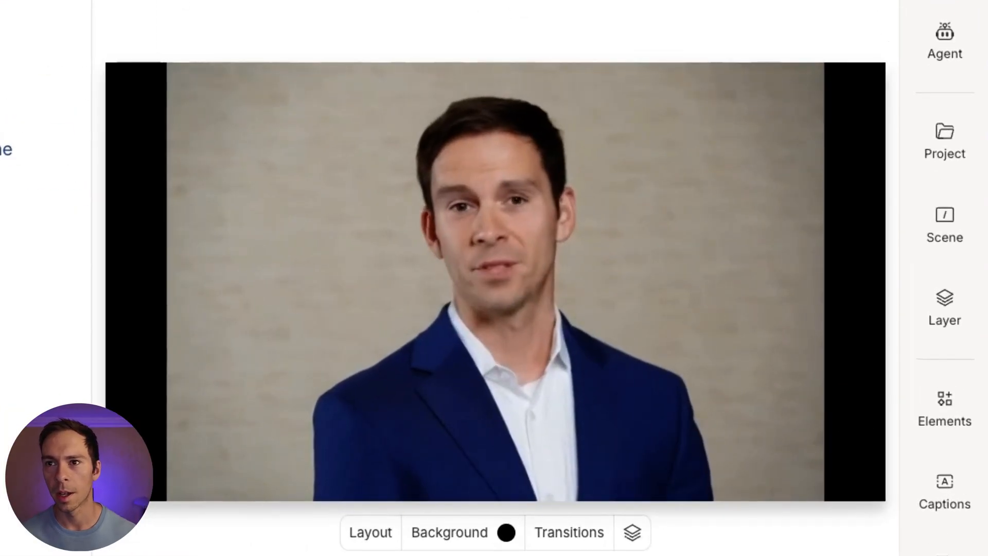